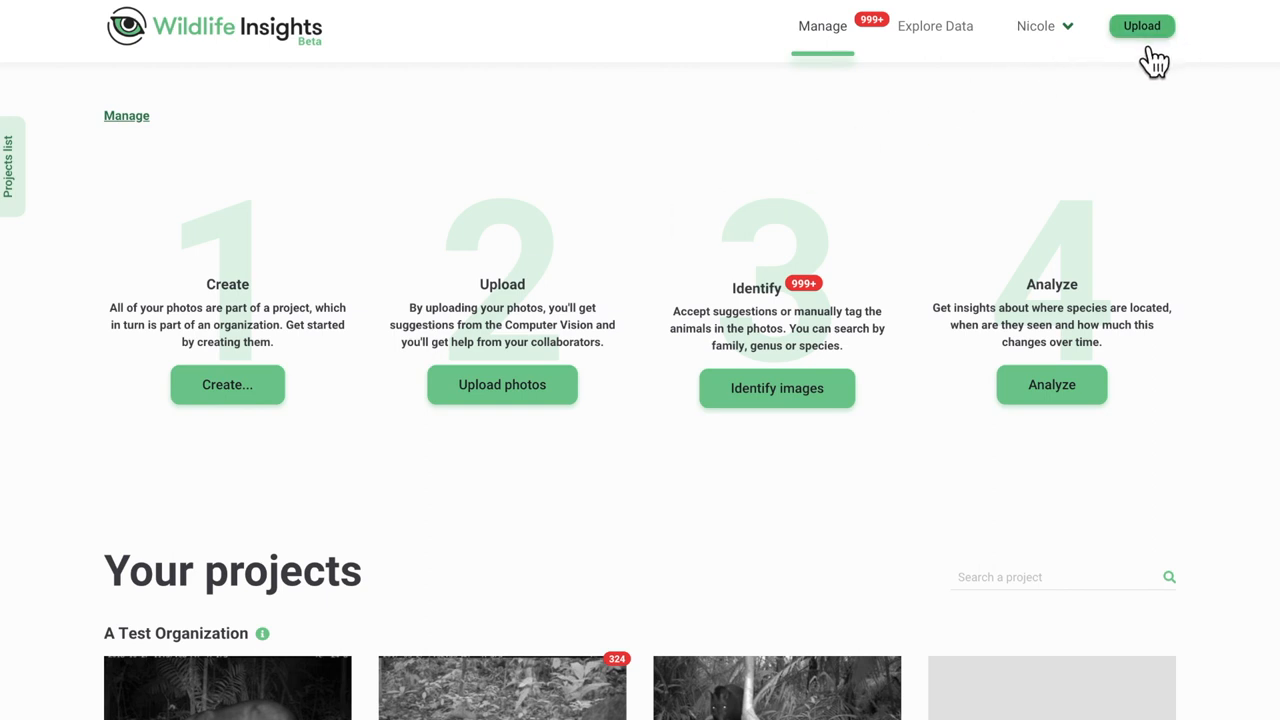
mouse_move(512, 424)
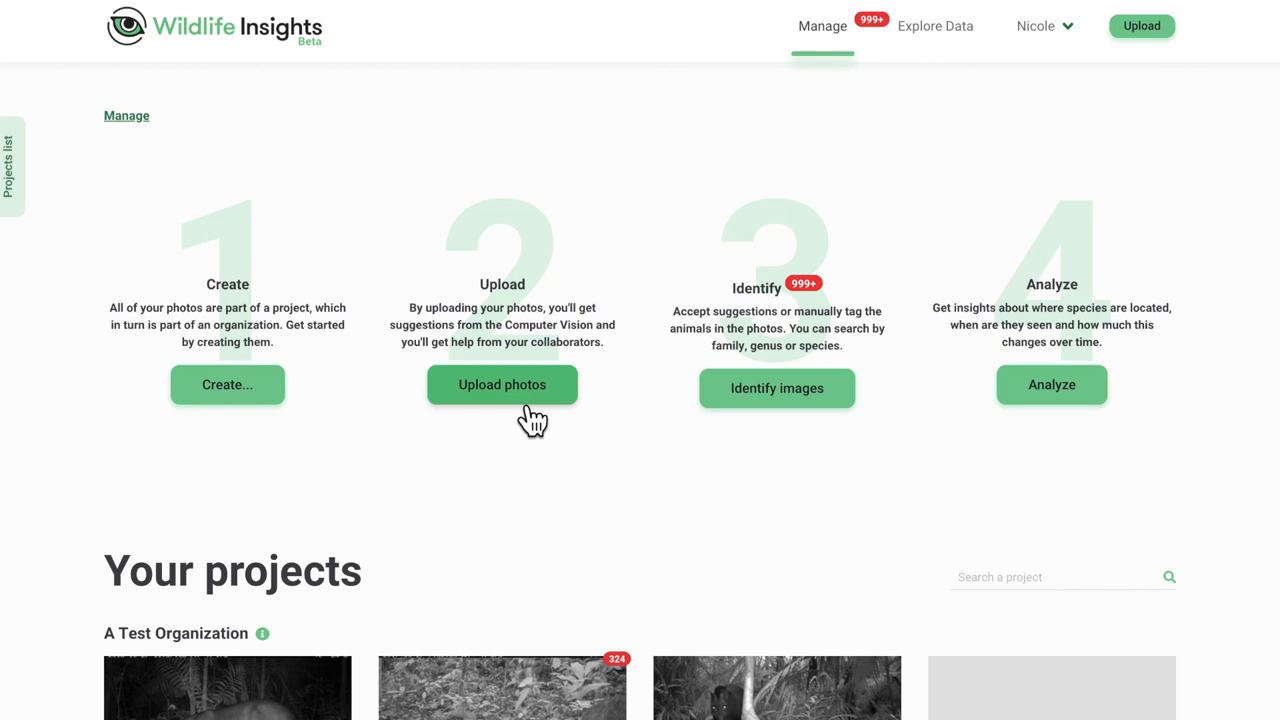
Step: Start a photo upload and select every camera-trap image in the folder
left_click(502, 384)
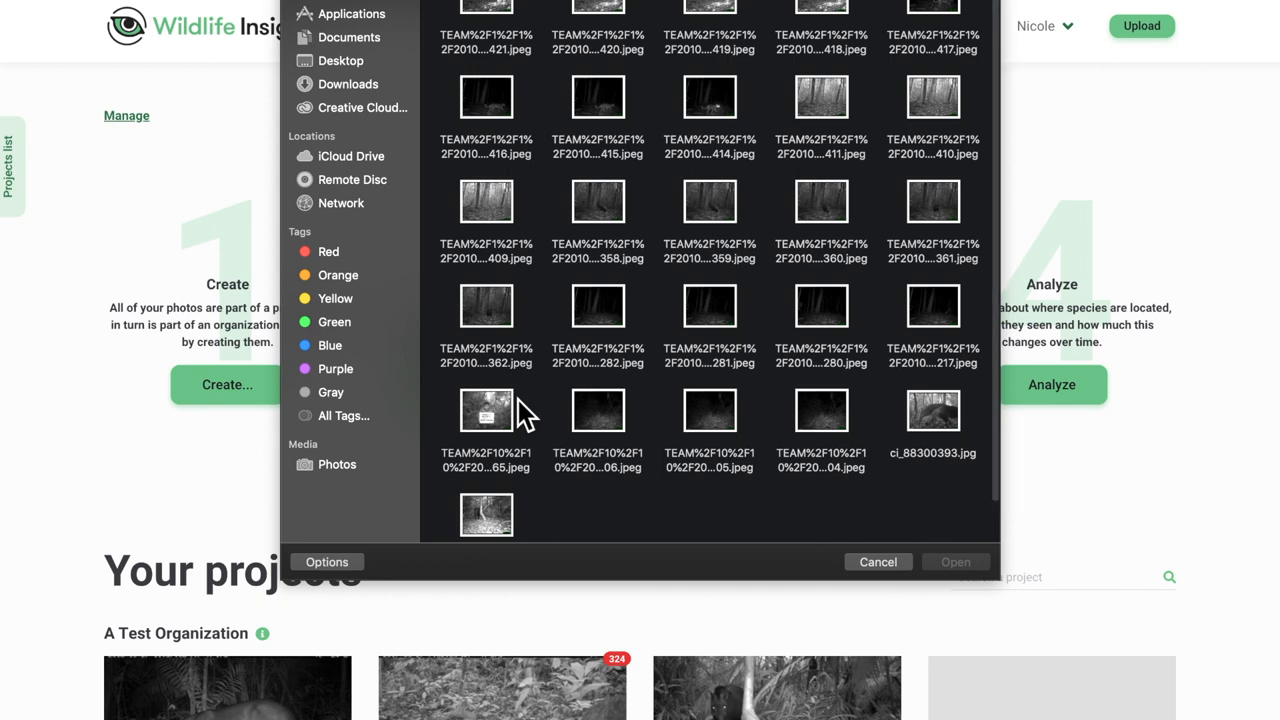
left_click(486, 412)
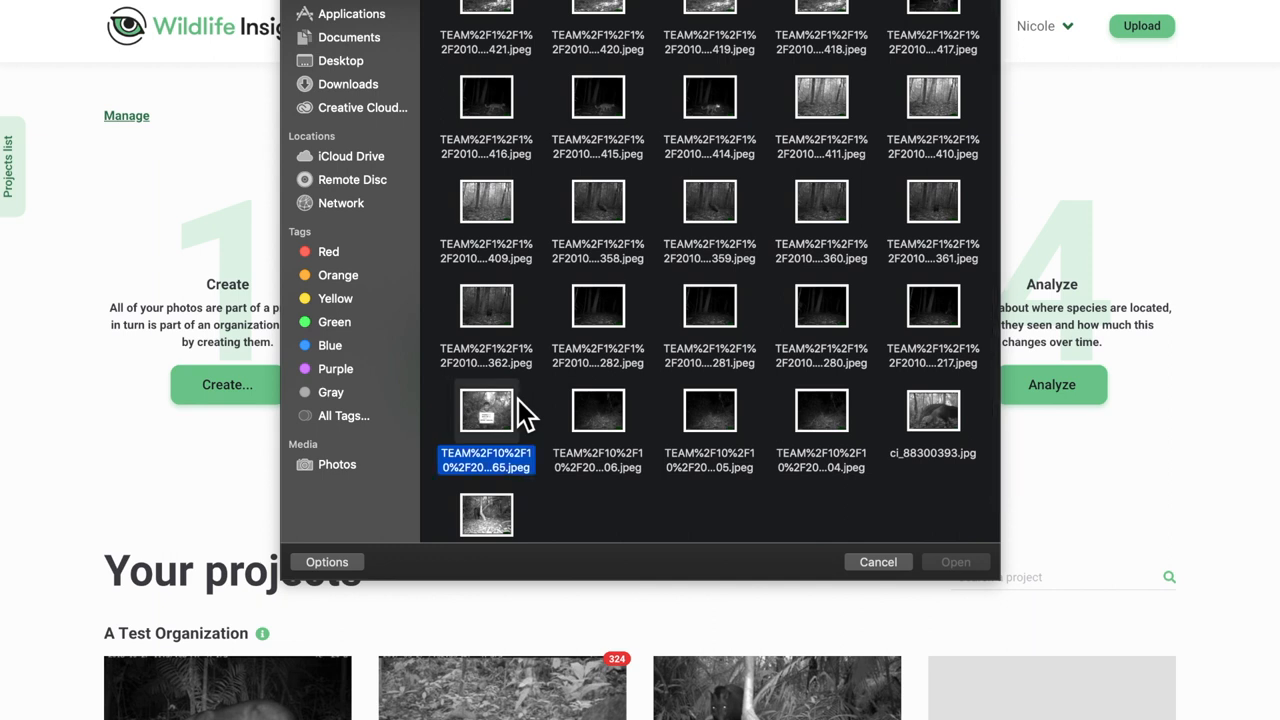
key("cmd+a")
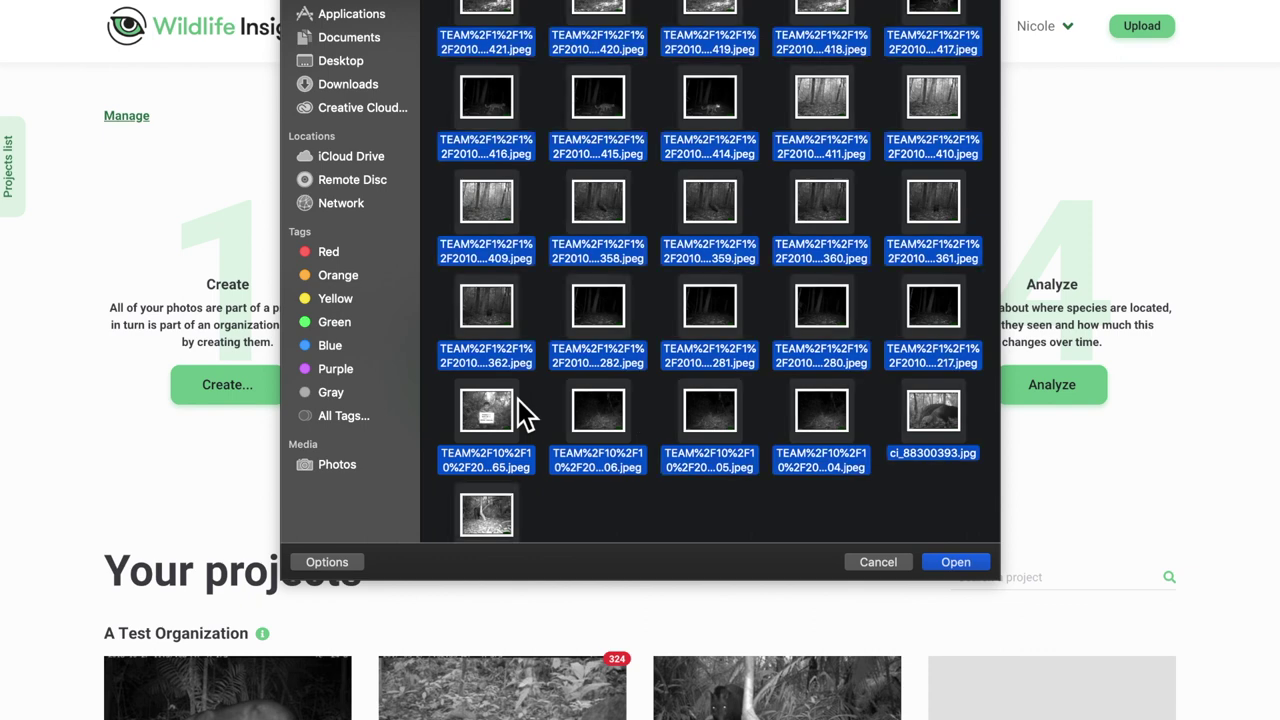
mouse_move(956, 562)
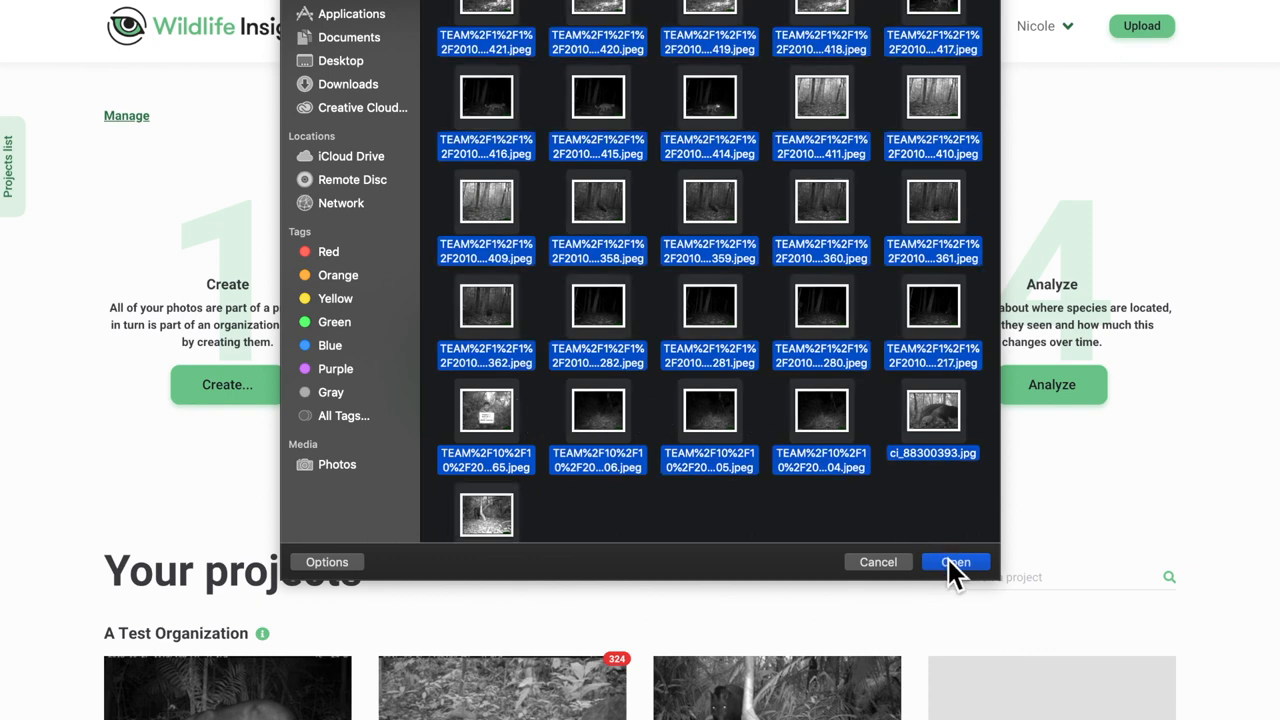
Step: Queue the 26 images and set their project to 'A Wildlife Project'
left_click(956, 562)
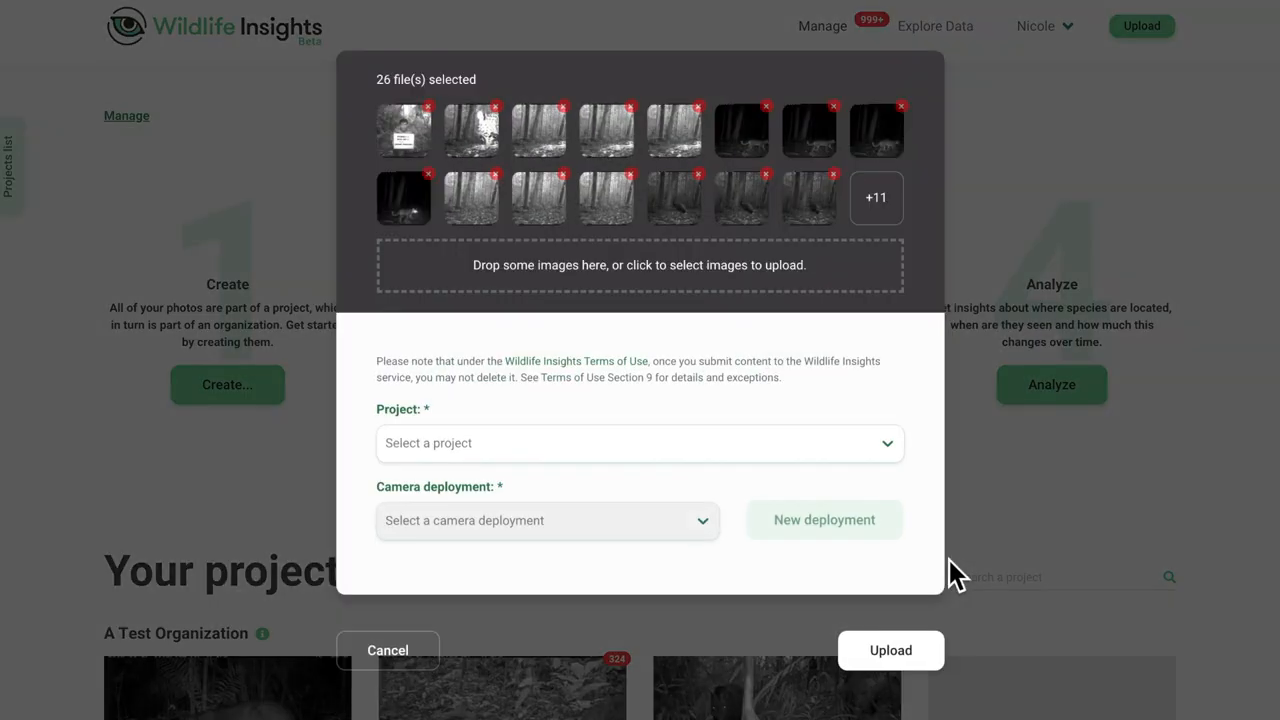
mouse_move(740, 270)
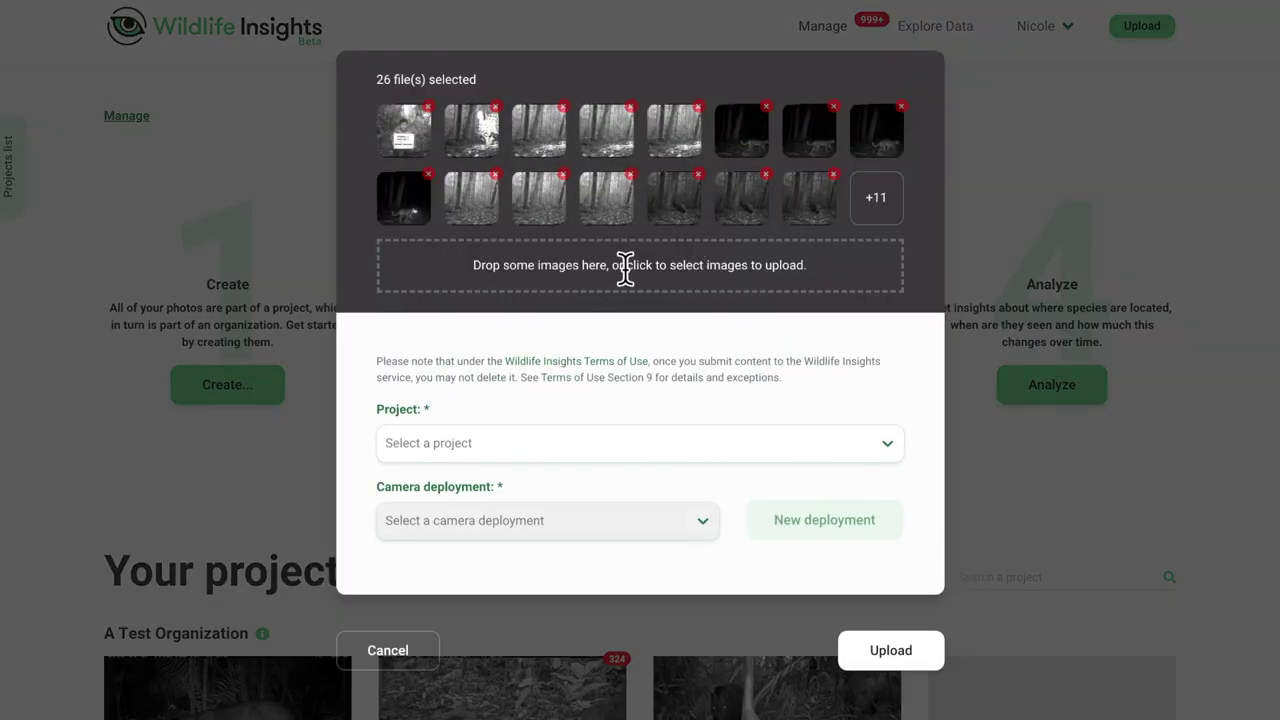
mouse_move(770, 272)
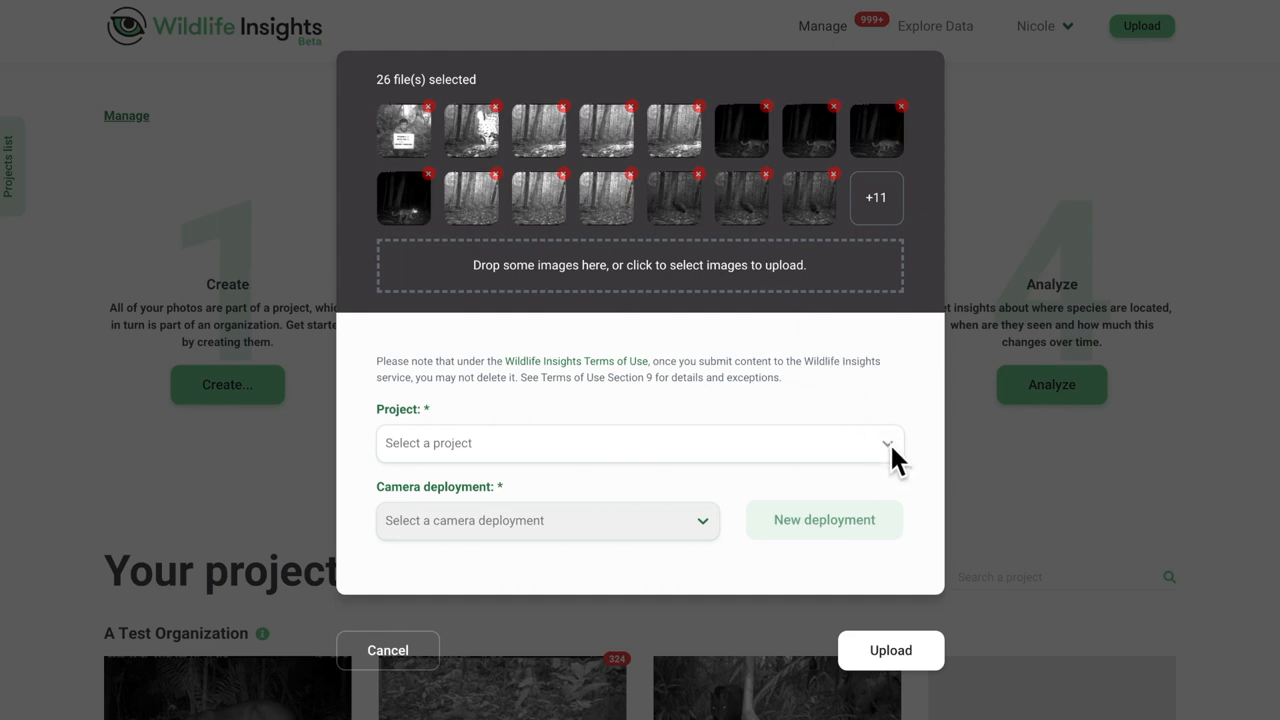
left_click(640, 444)
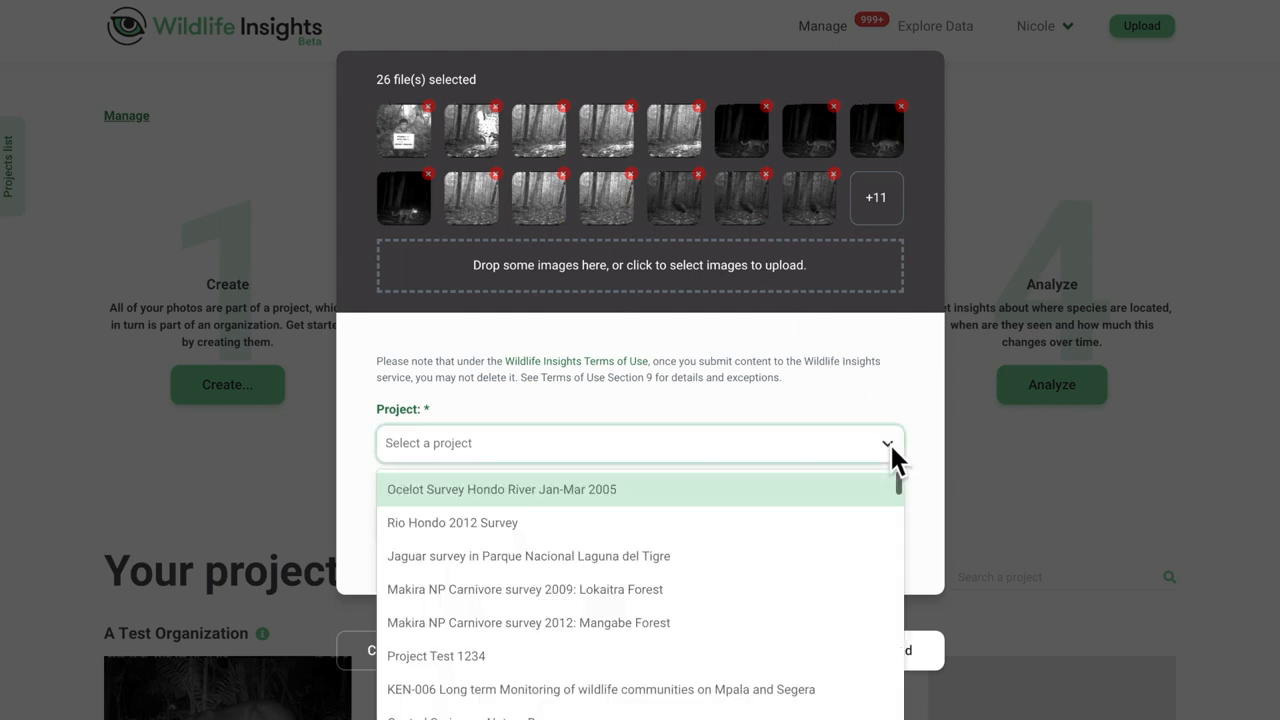
type("a wildli")
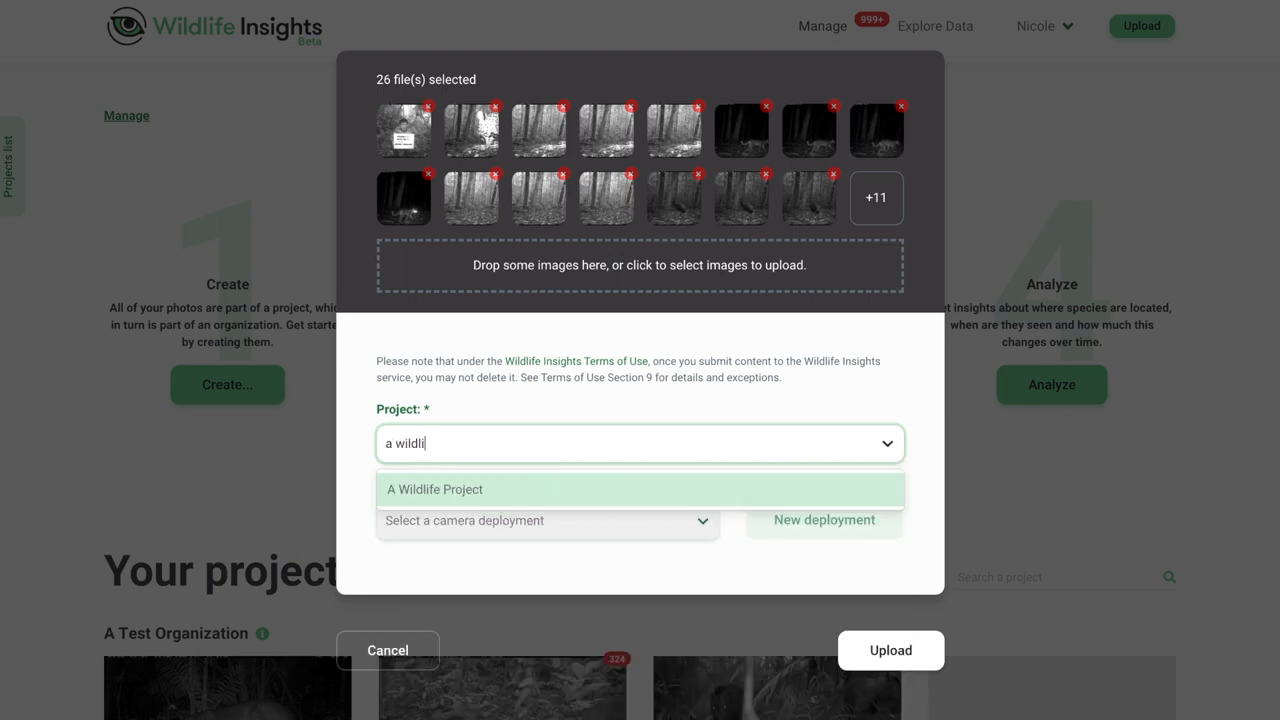
left_click(434, 488)
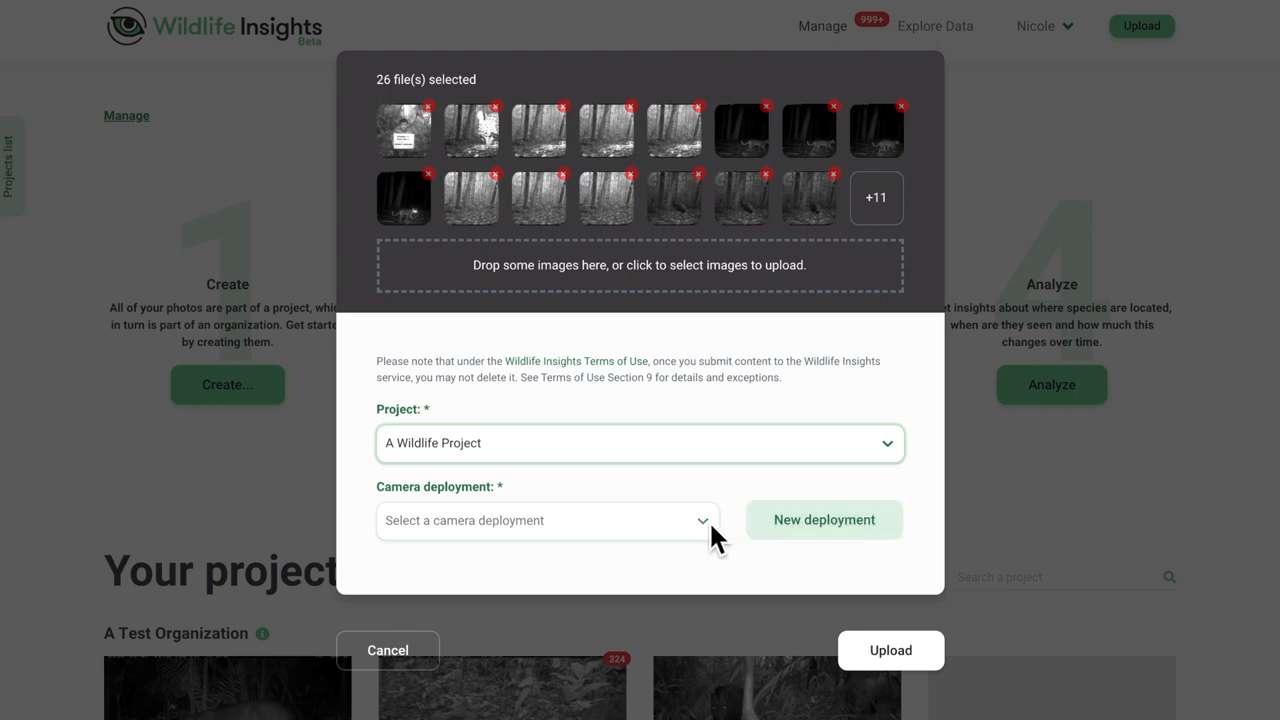
left_click(544, 520)
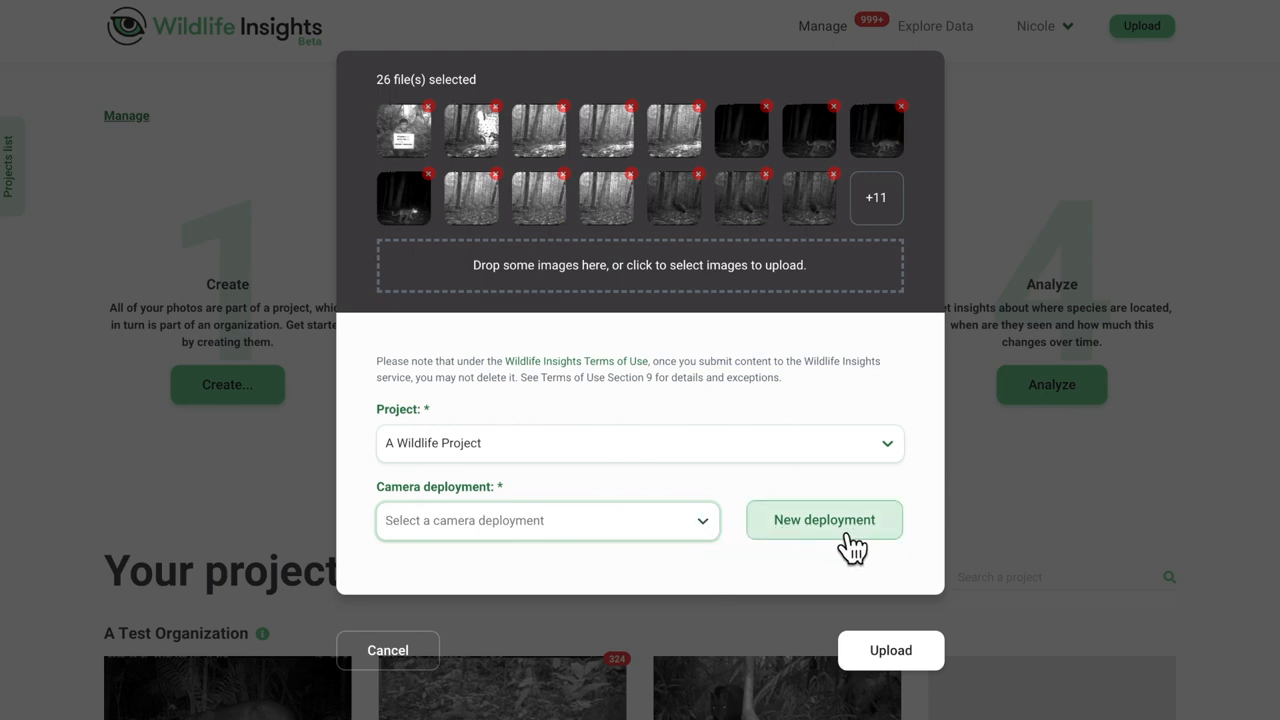
Step: Create a new deployment at a new location in Indonesia at latitude 0.9415, longitude 114.285, named 'Location 2'
left_click(824, 520)
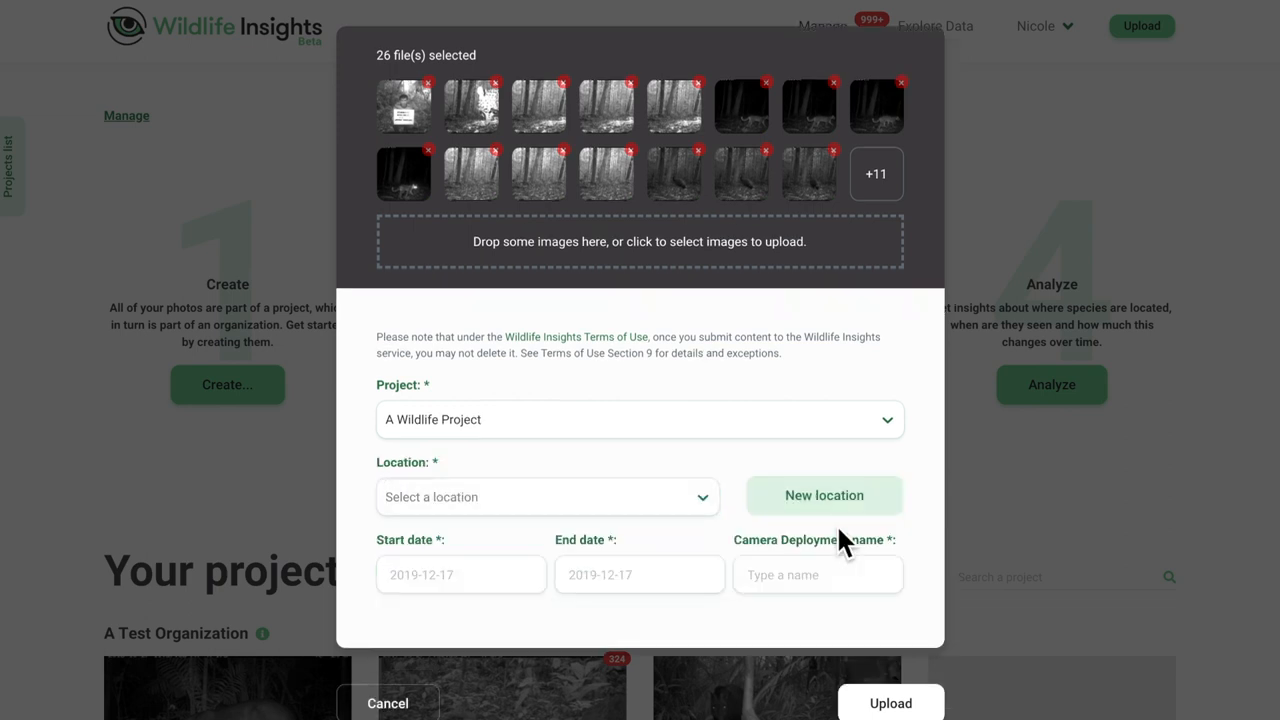
mouse_move(712, 512)
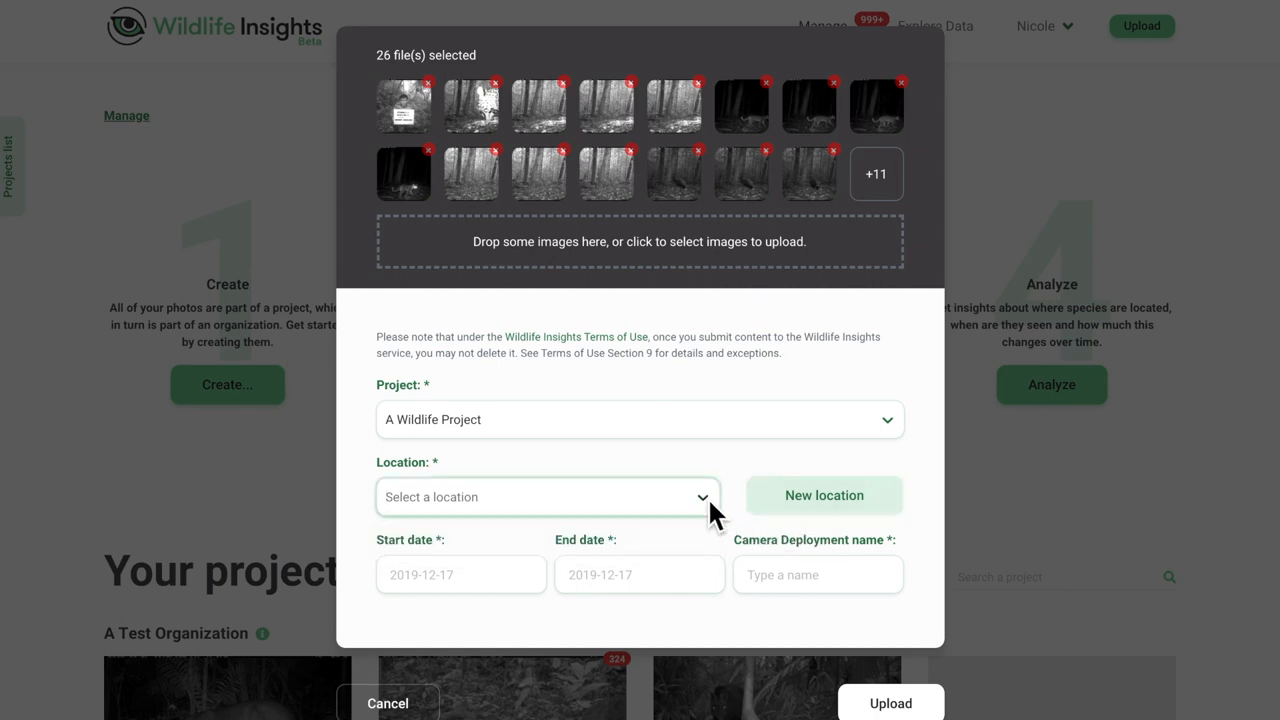
left_click(824, 496)
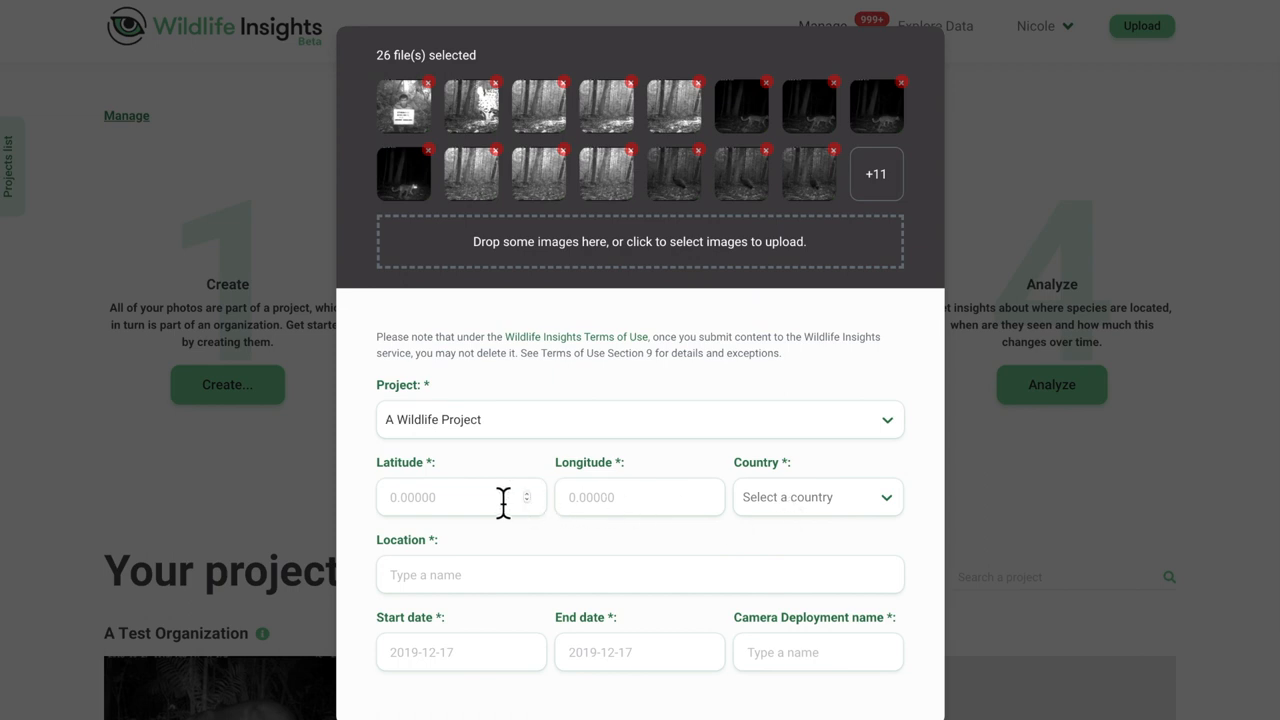
type("0.9415")
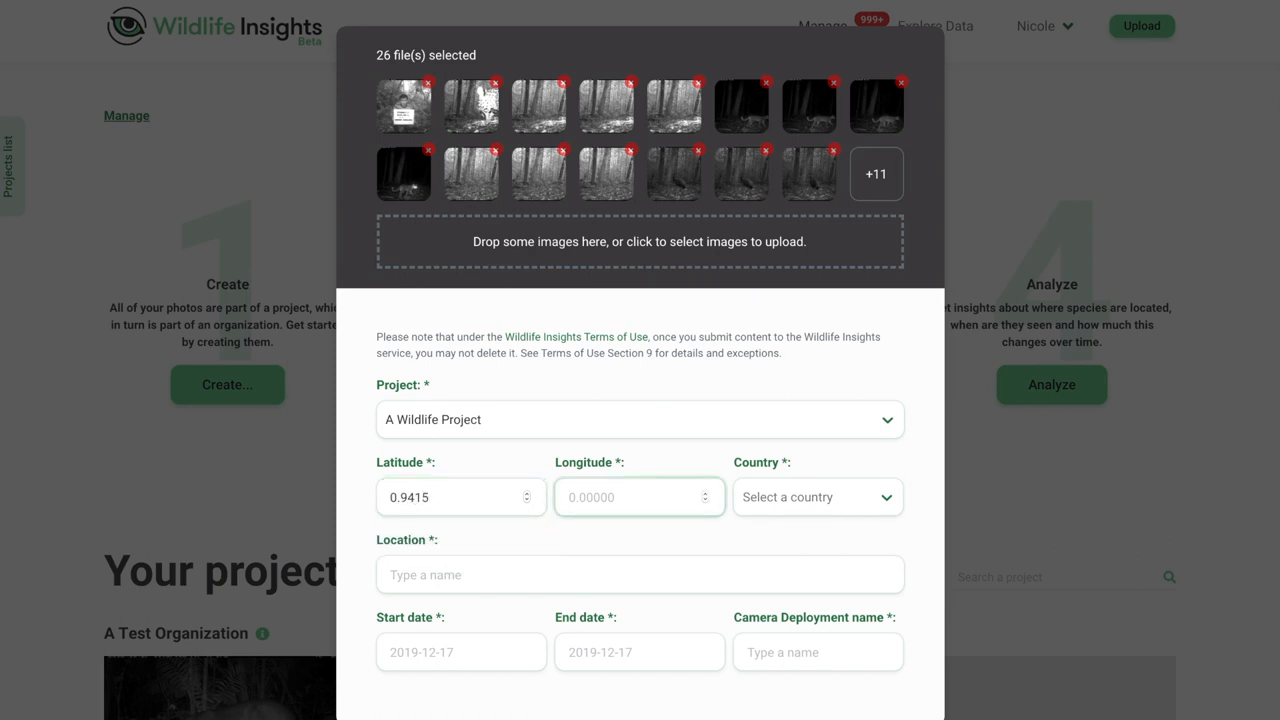
type("114.285")
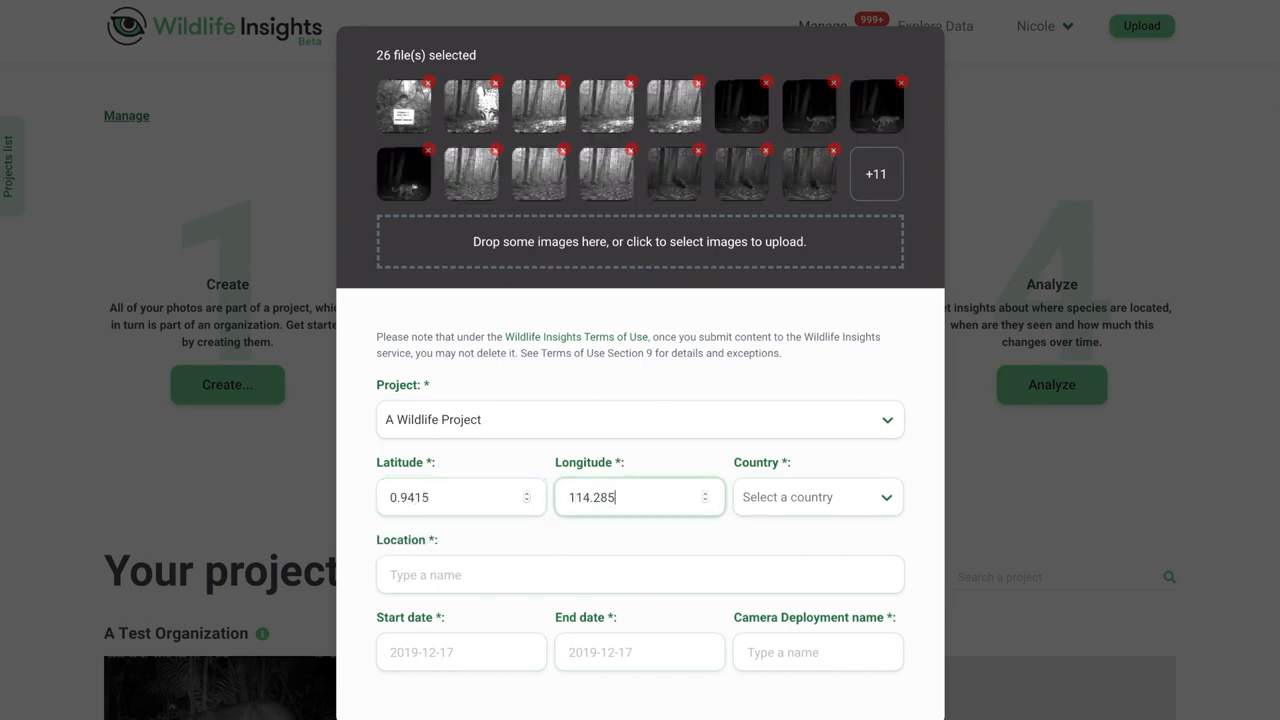
left_click(816, 496)
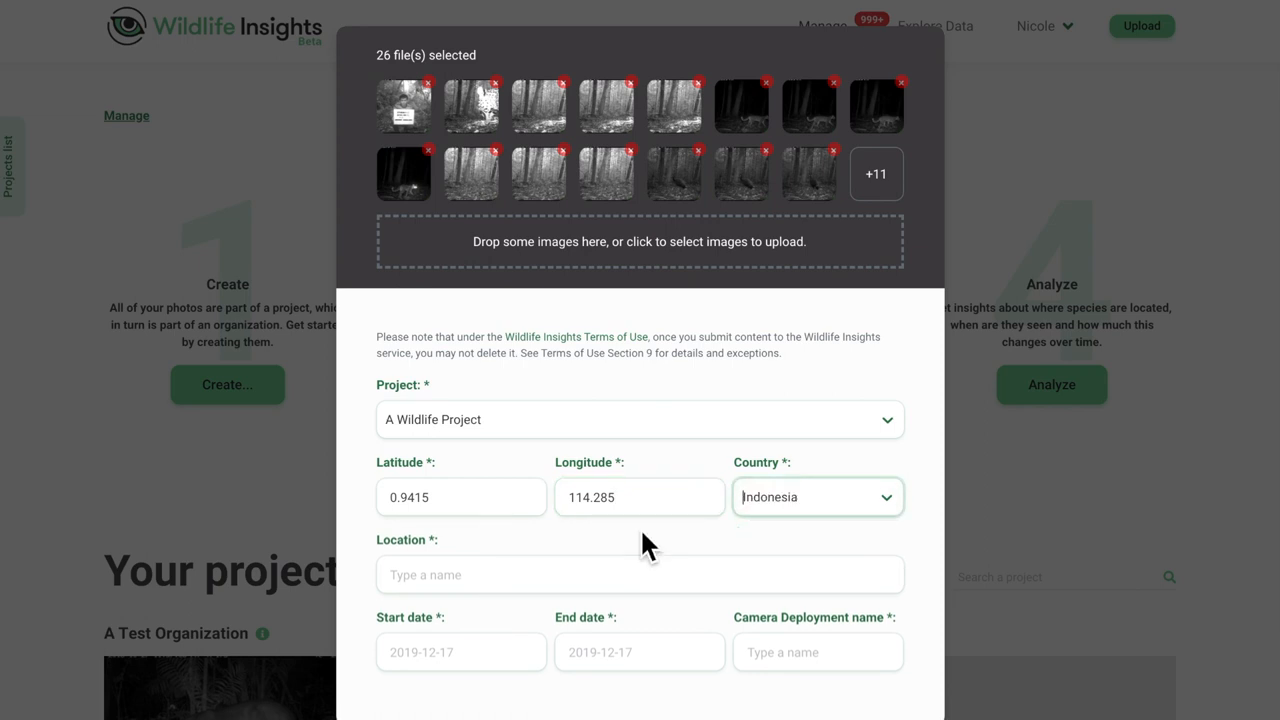
type("Location 2")
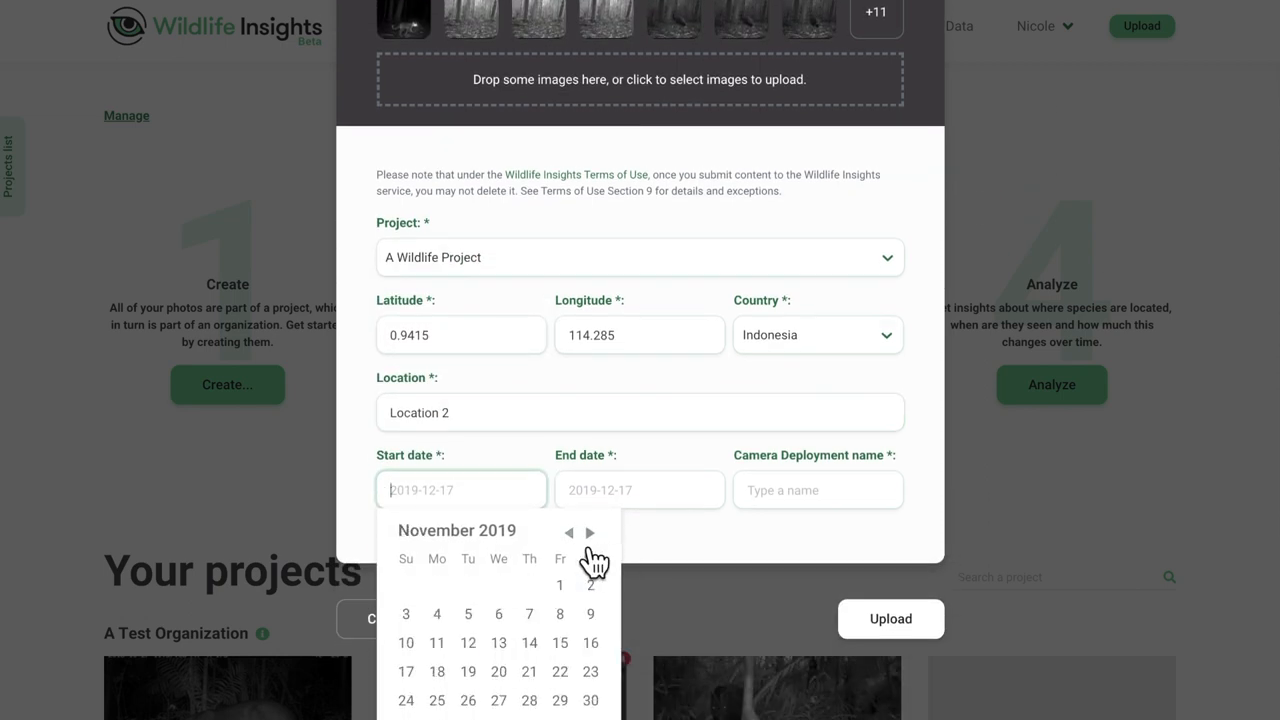
Step: Set the deployment dates from 11 September 2019 and rename it 'Loc-Depl 2'
left_click(498, 614)
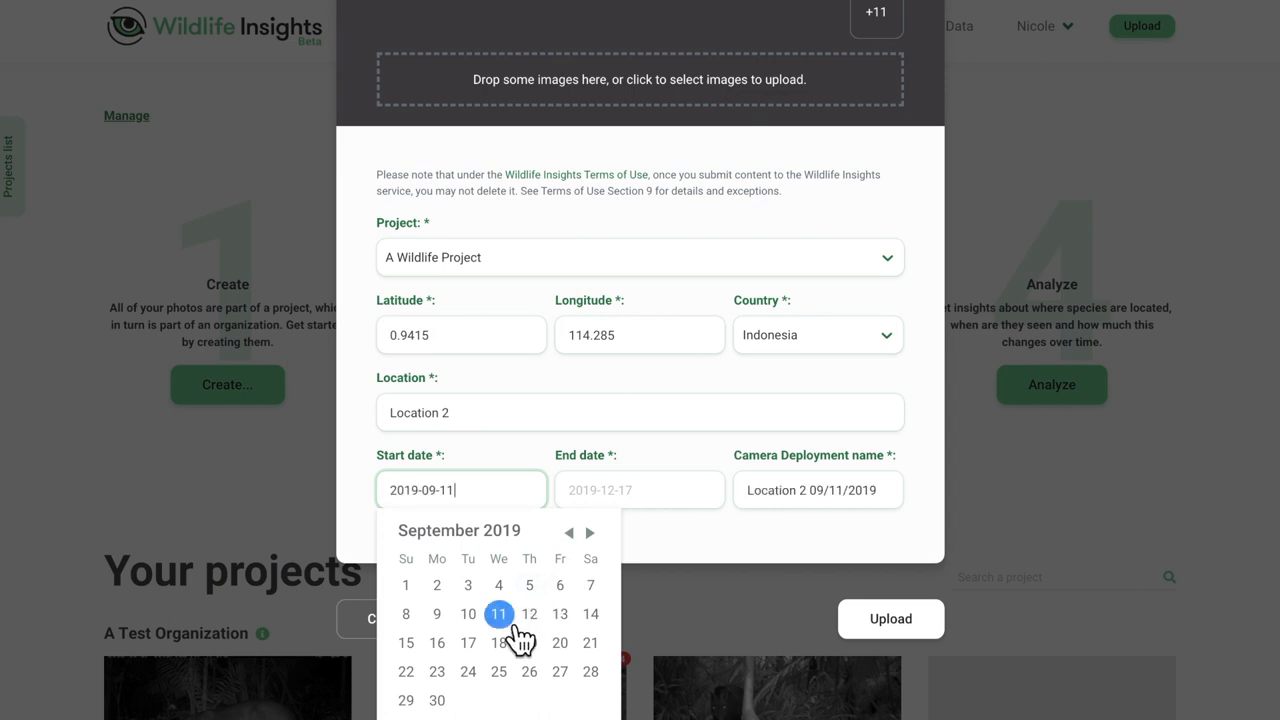
left_click(640, 488)
type("2019-10-10")
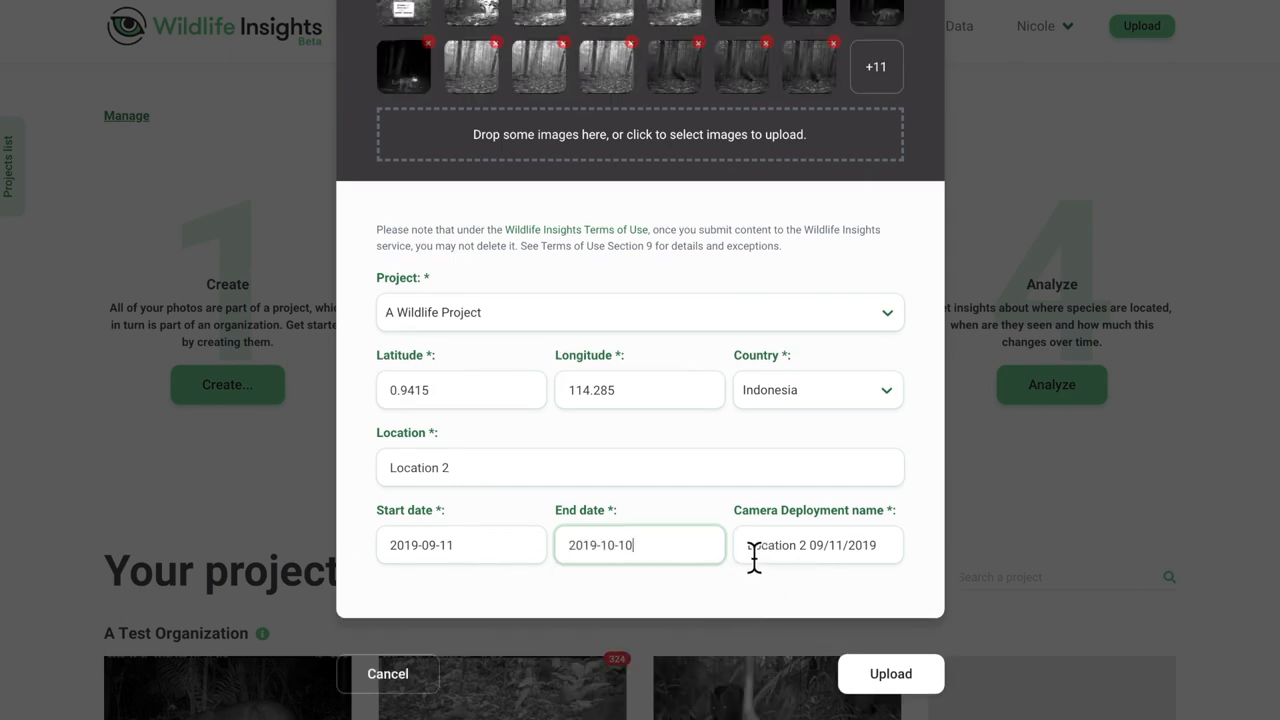
double_click(780, 544)
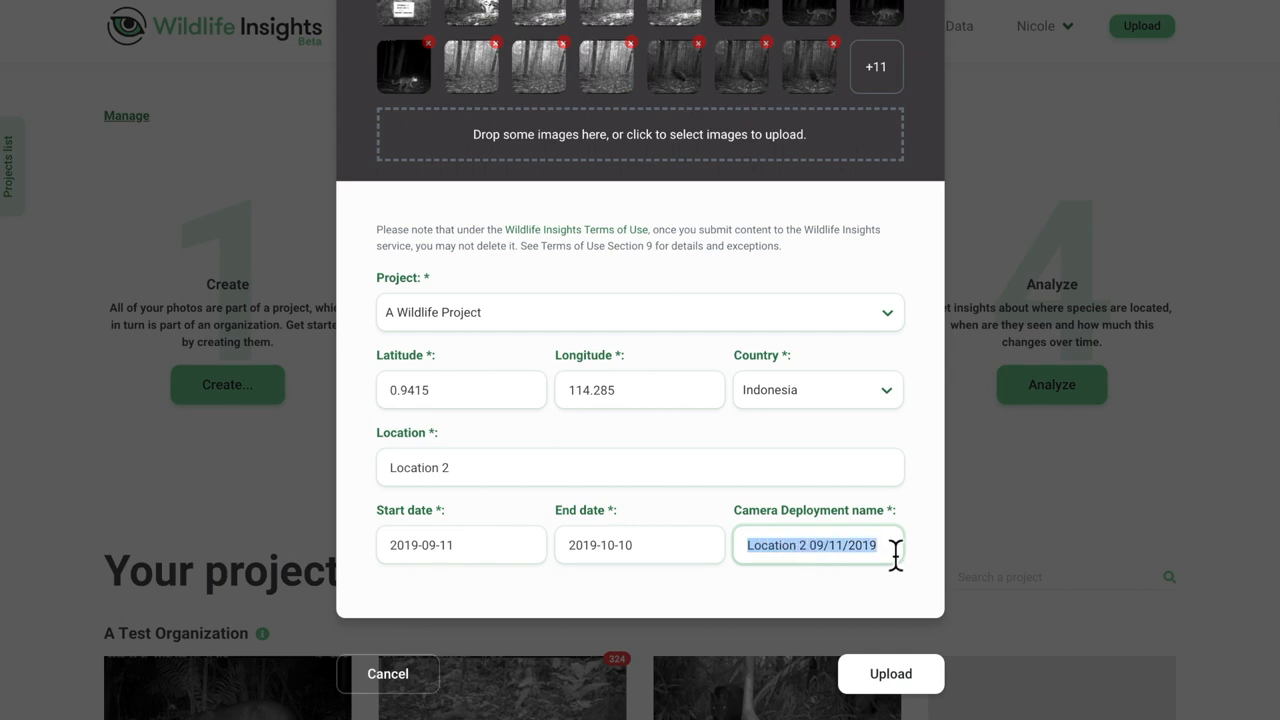
type("Loc-Depl 2")
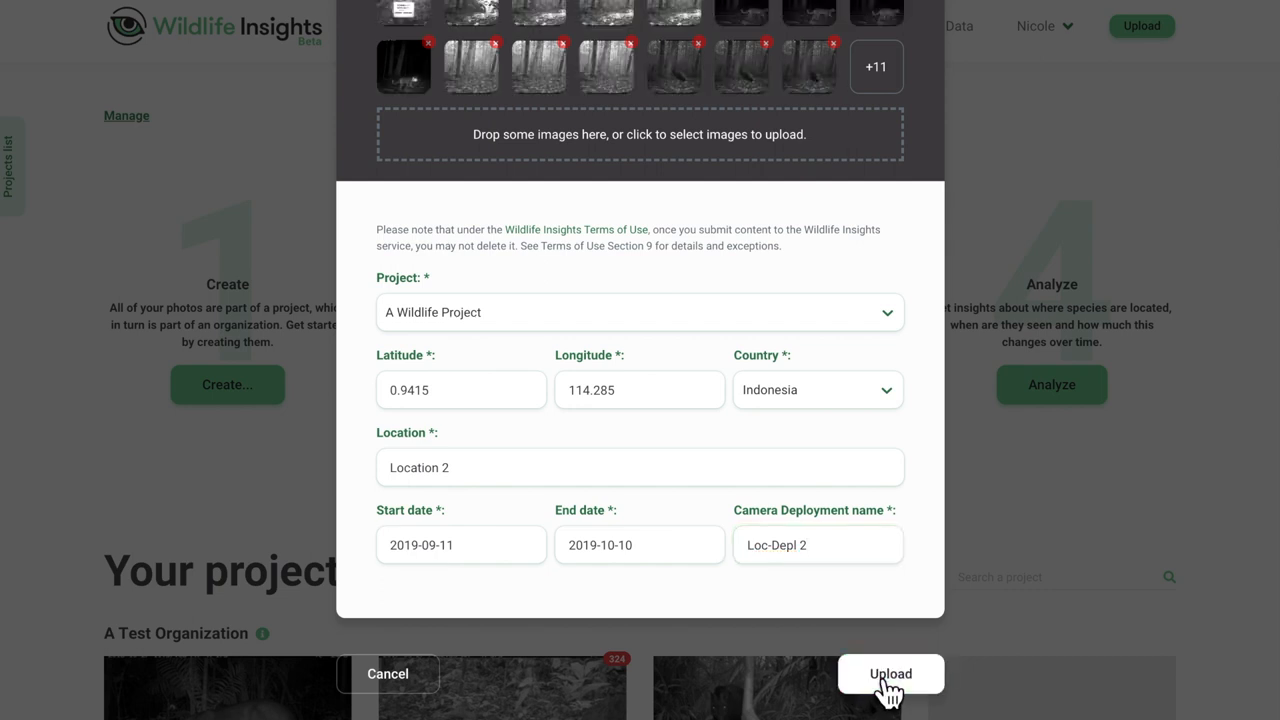
Step: Submit the 26 images so the upload to Loc-Depl 2 completes
left_click(888, 672)
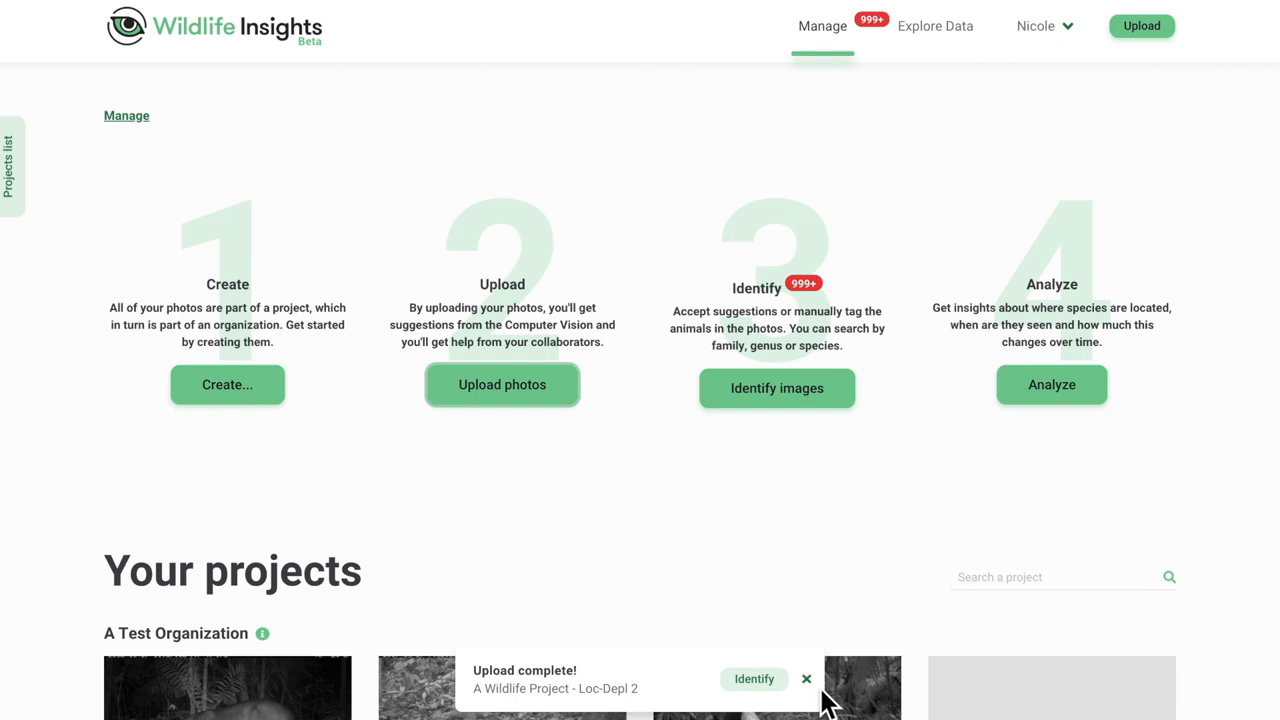
mouse_move(804, 698)
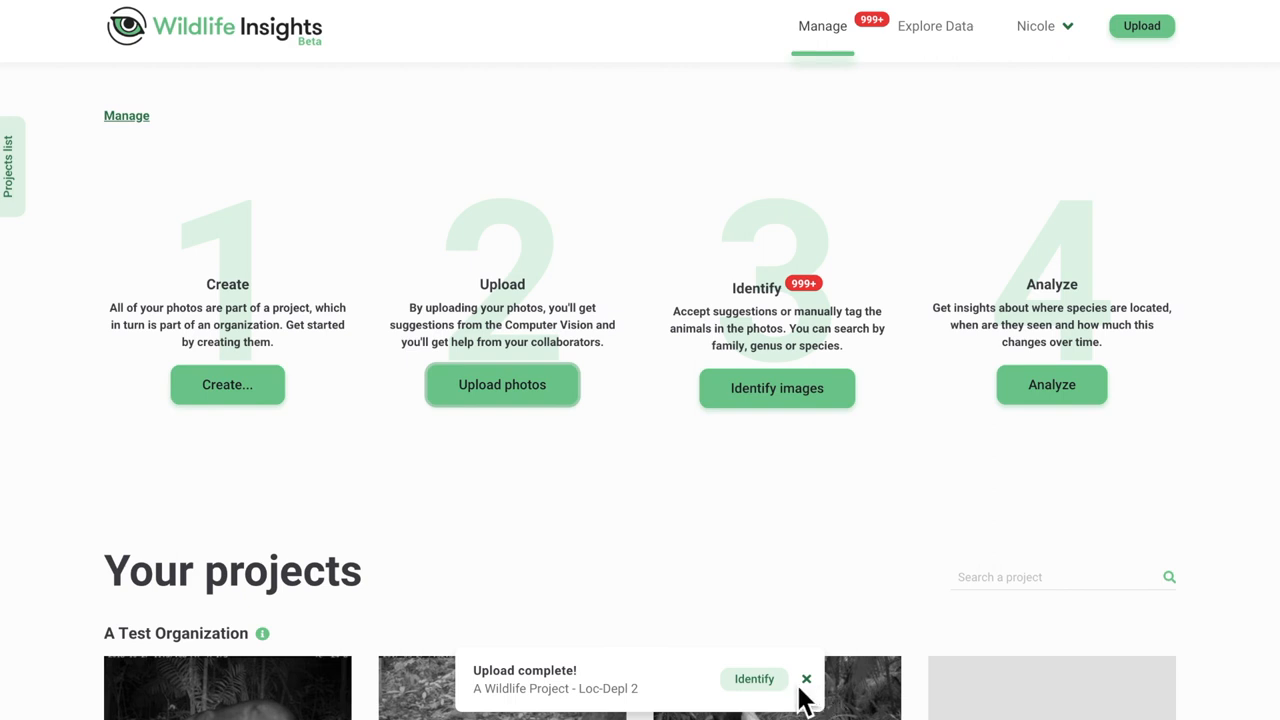
mouse_move(790, 698)
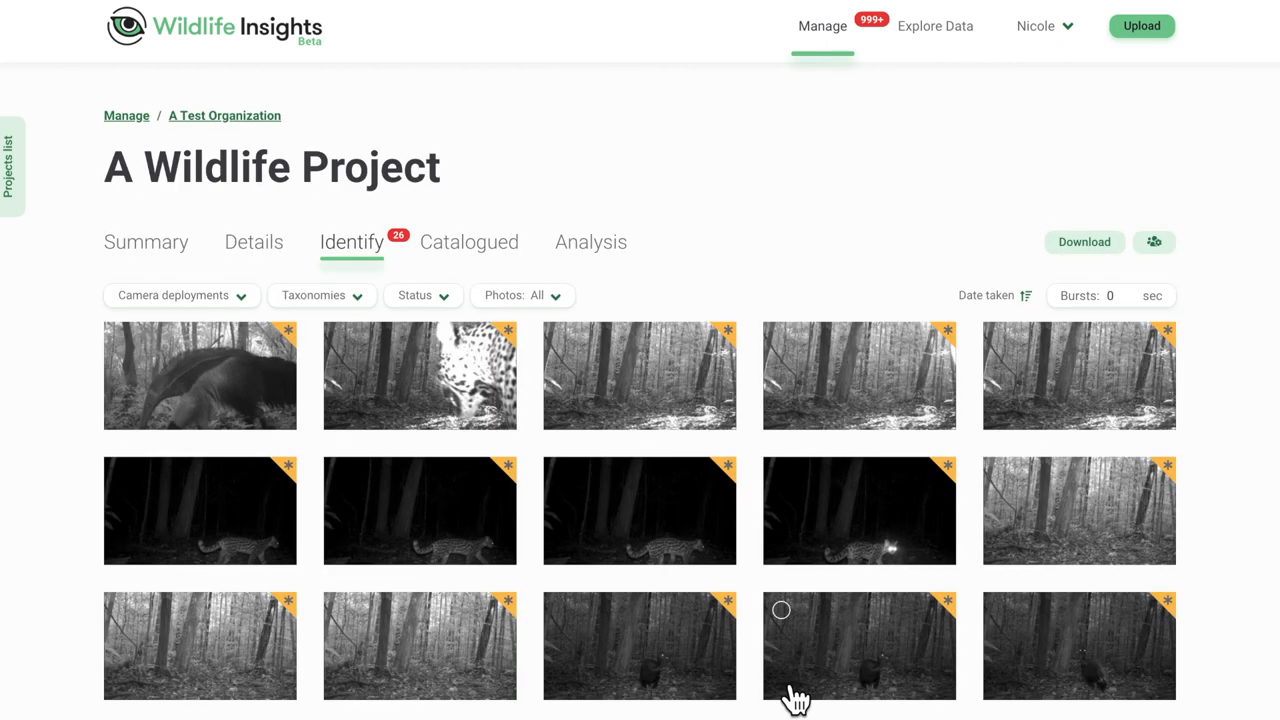
mouse_move(292, 488)
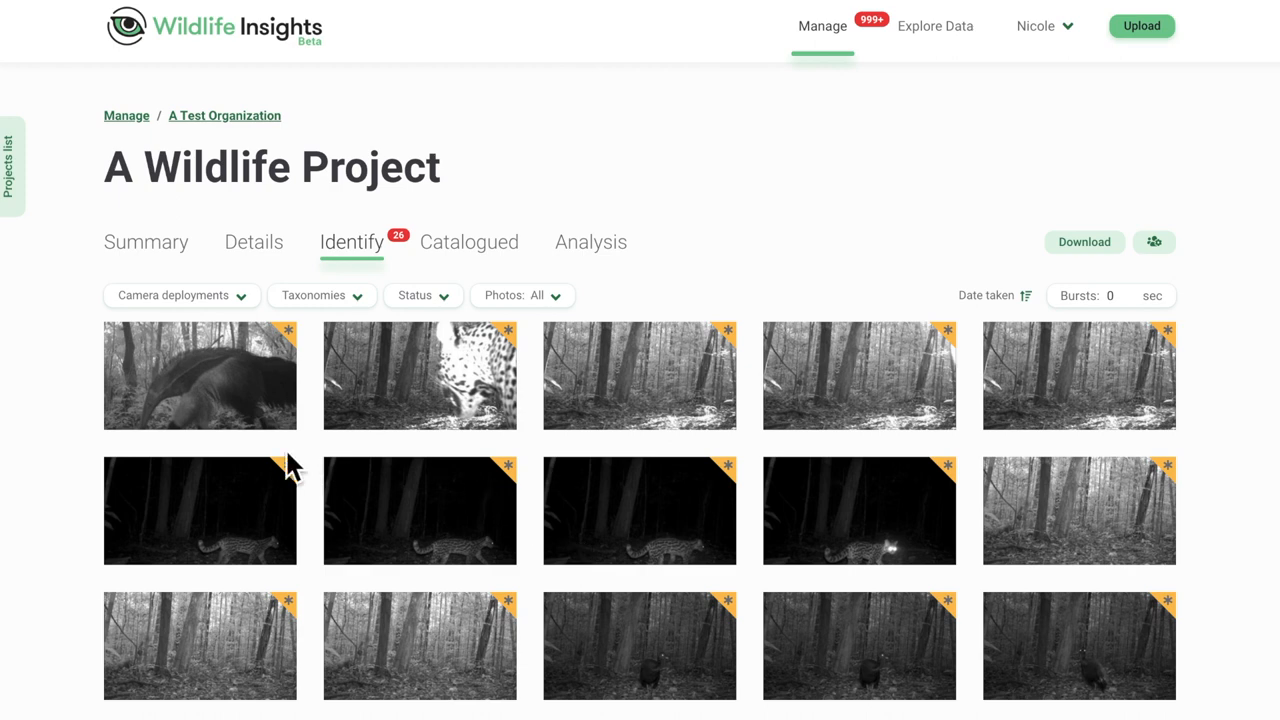
mouse_move(394, 442)
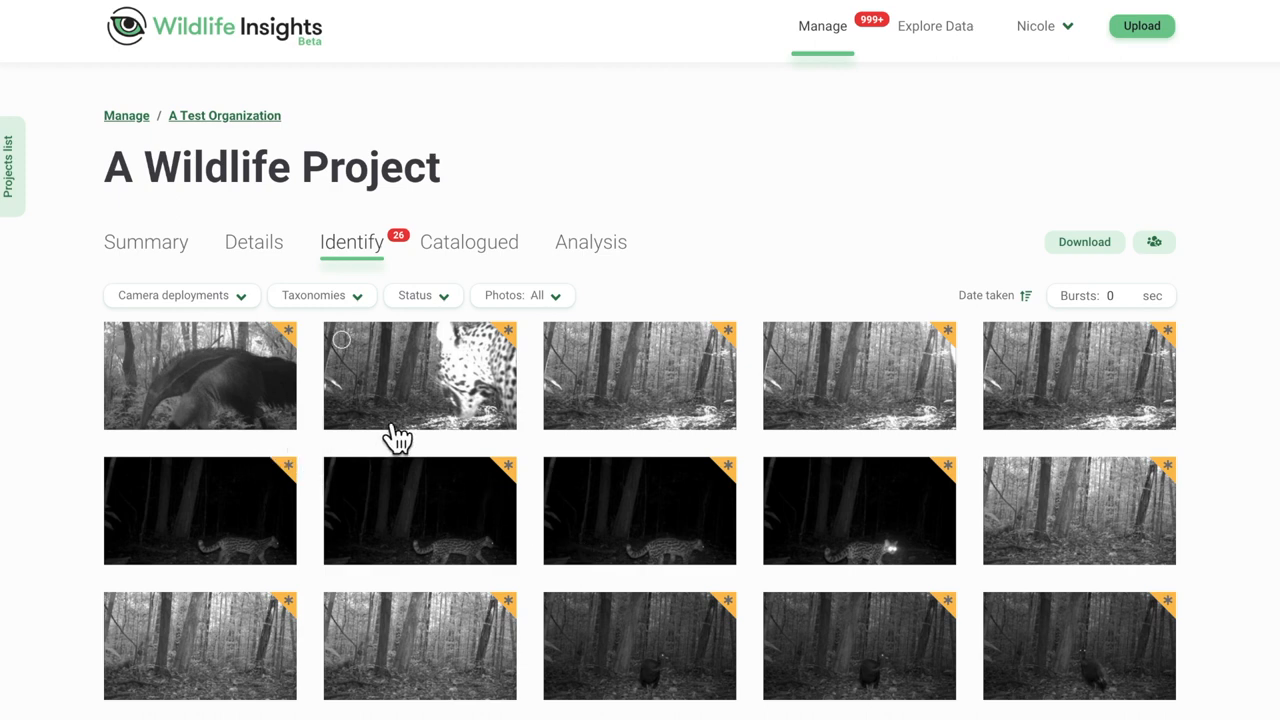
mouse_move(624, 422)
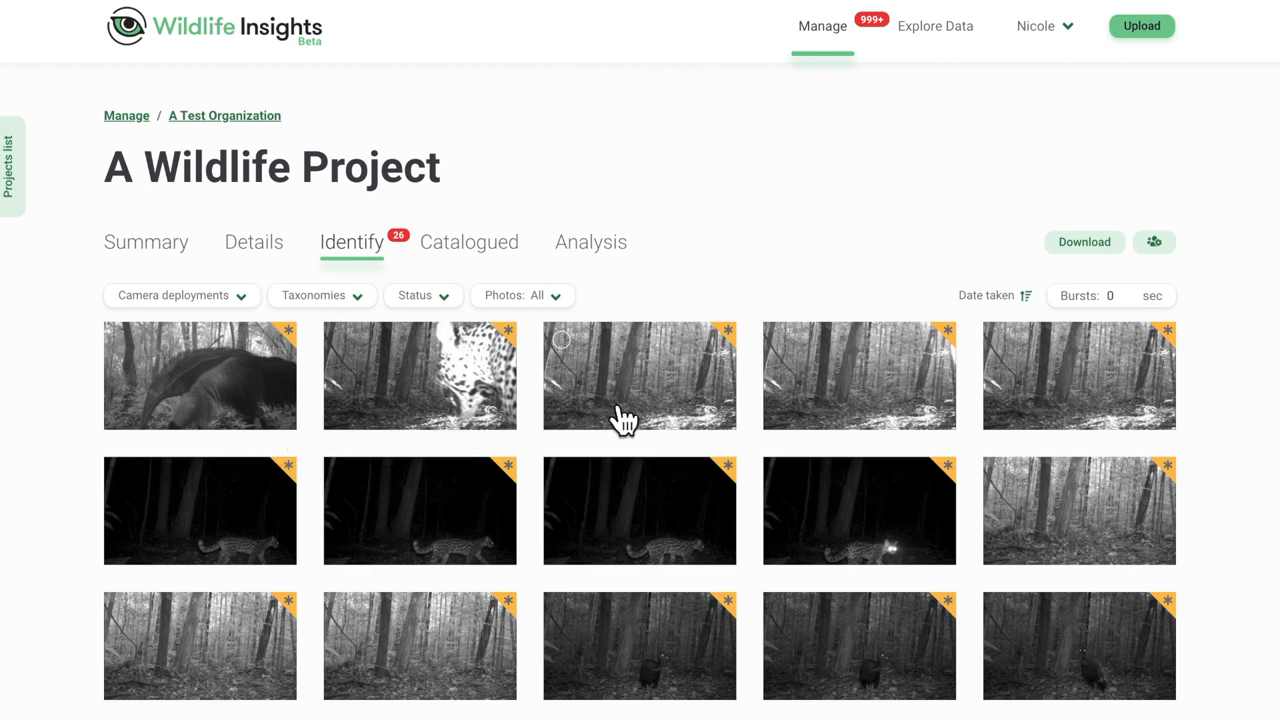